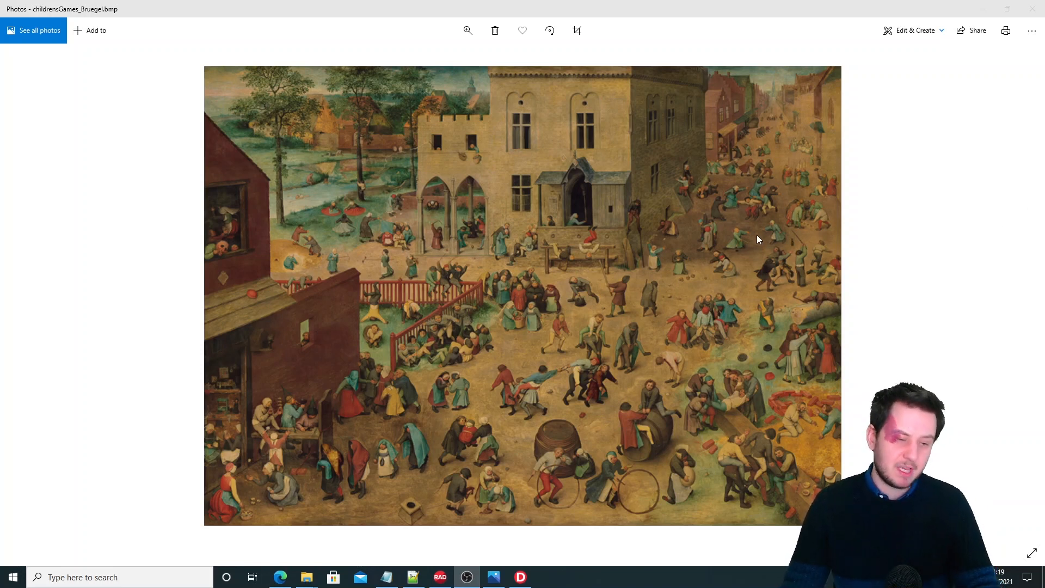
mouse_move(1034, 12)
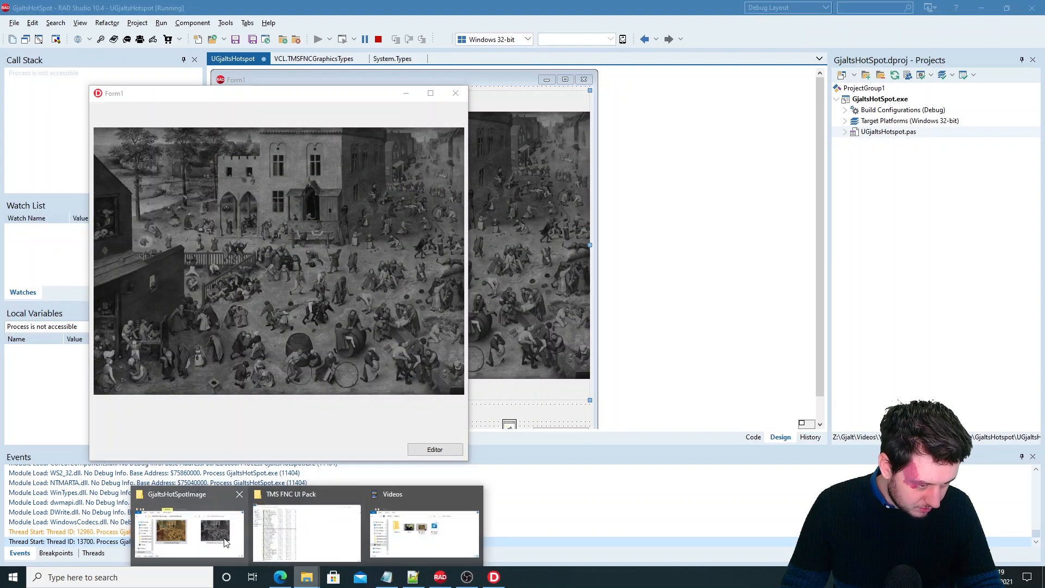
Bring the running GjaltsHotSpot form to the front over RAD Studio
left_click(188, 533)
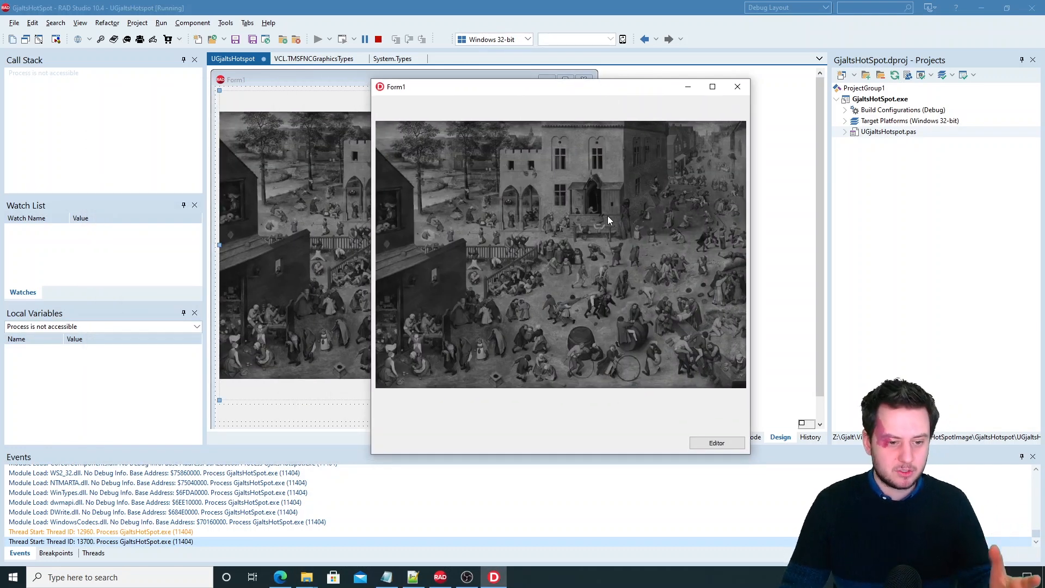
mouse_move(599, 235)
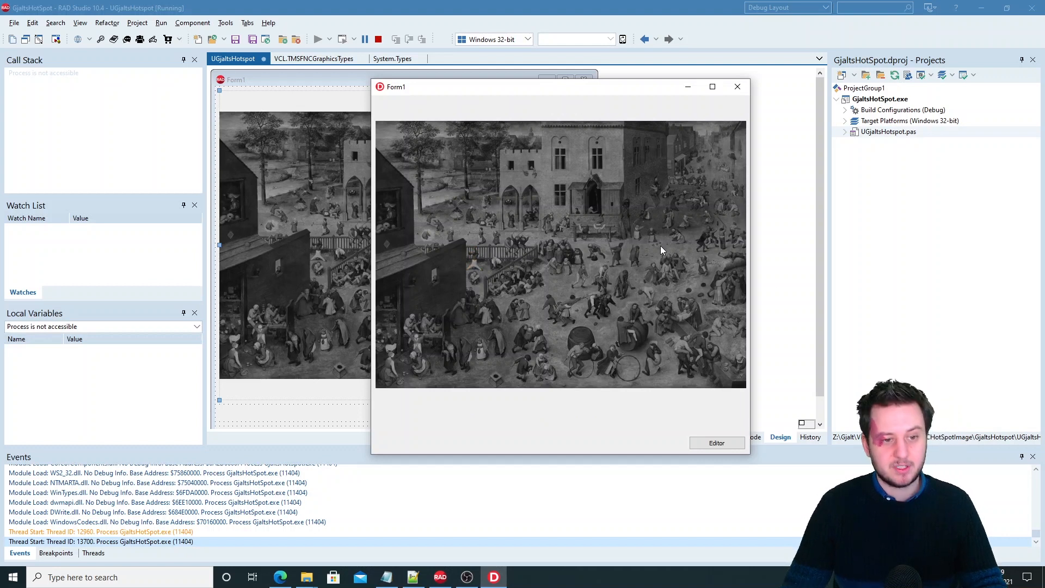
mouse_move(465, 241)
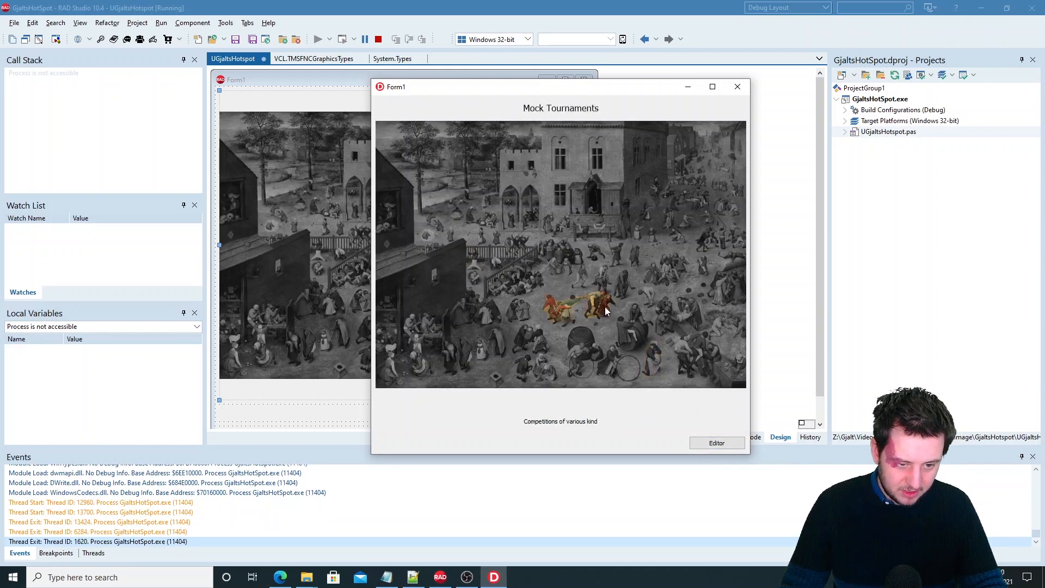
Launch the TMS FNC HotSpotImage Editor from the form's Editor button
left_click(717, 443)
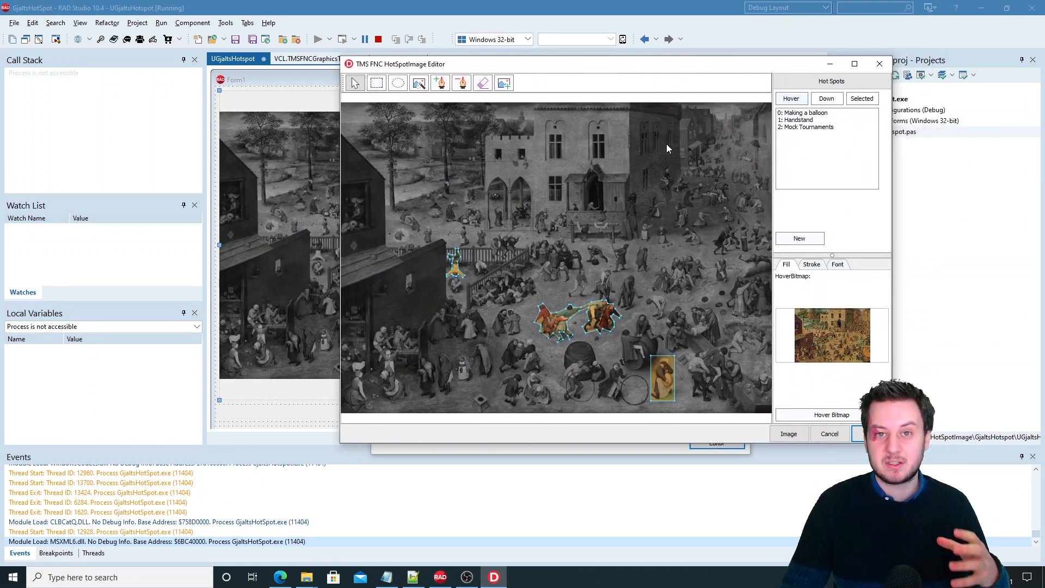
mouse_move(634, 210)
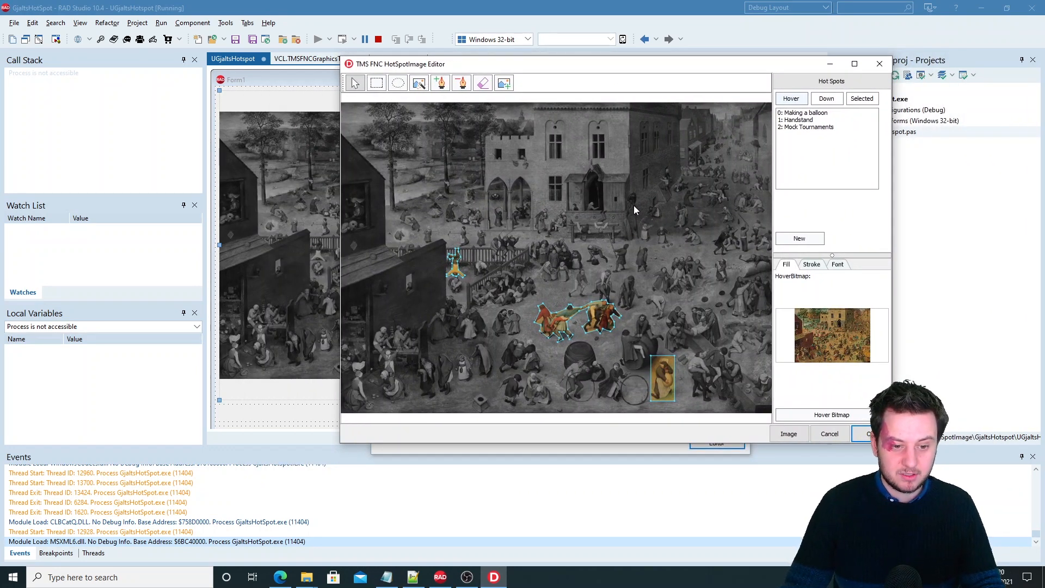
mouse_move(767, 242)
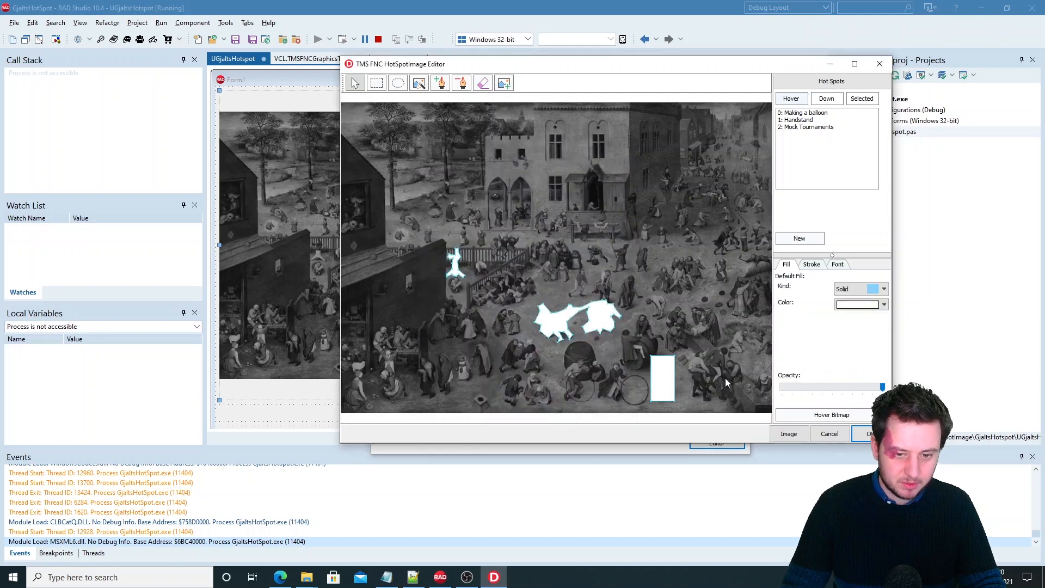
Set the default fill colour, then give Mock Tournaments a solid (not gradient) fill
left_click(883, 305)
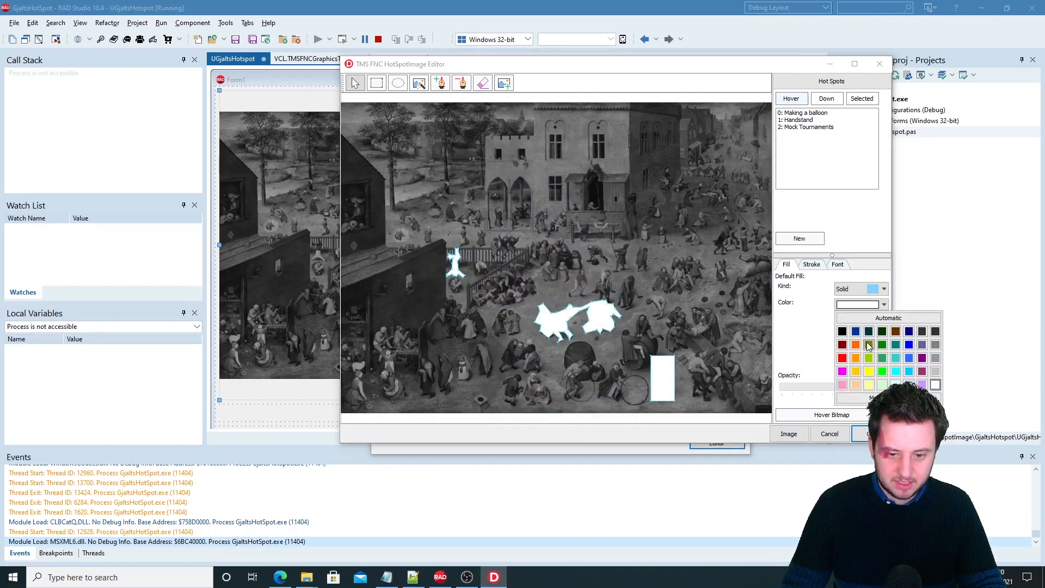
left_click(868, 359)
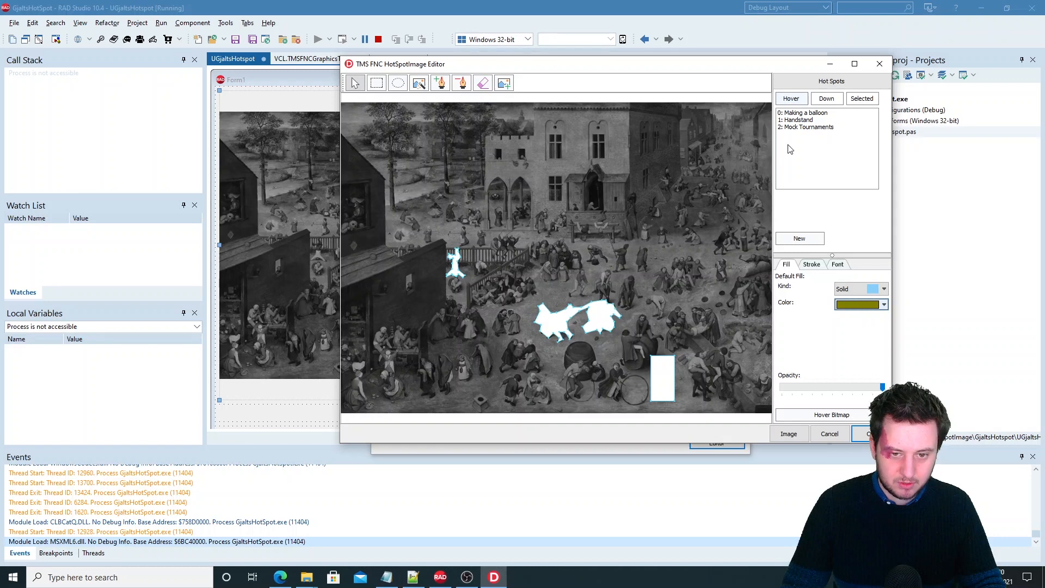
left_click(806, 126)
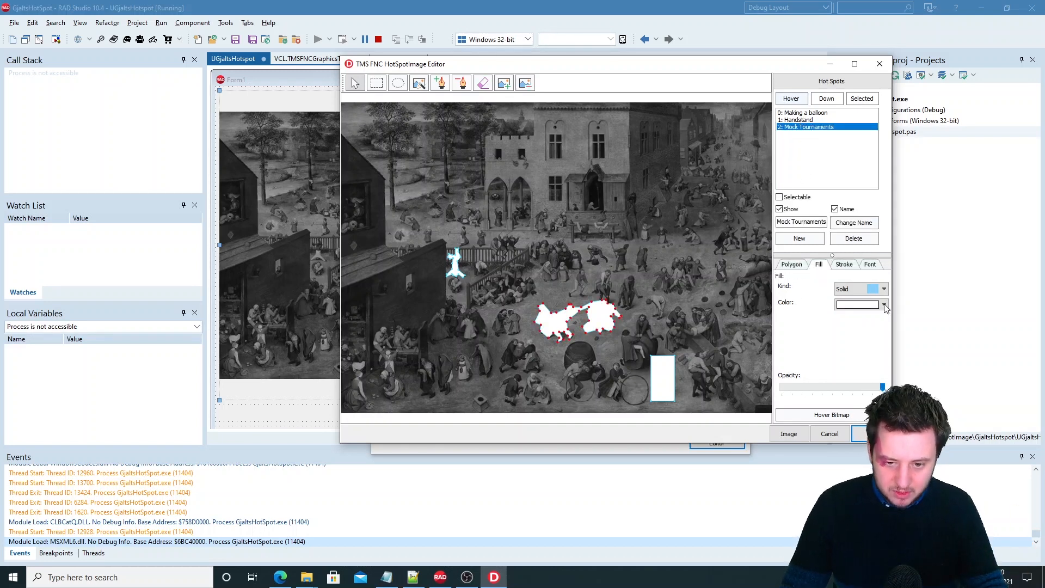
left_click(881, 287)
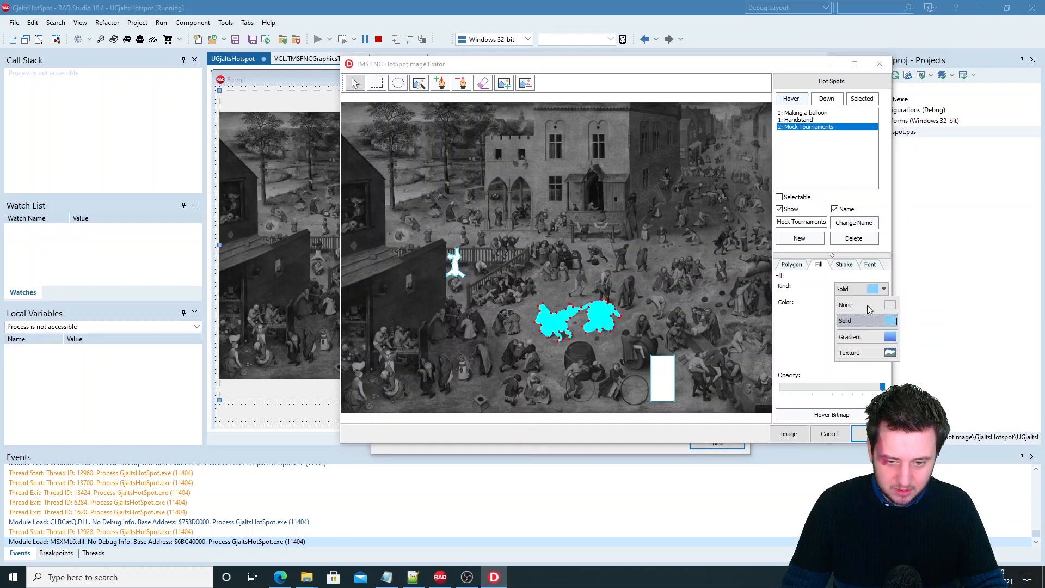
left_click(850, 337)
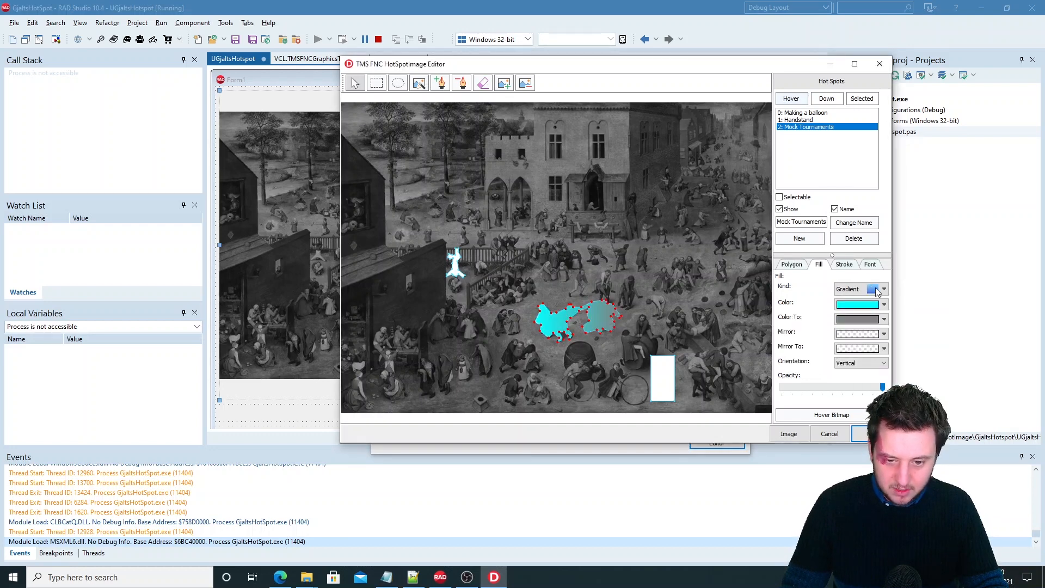
left_click(883, 288)
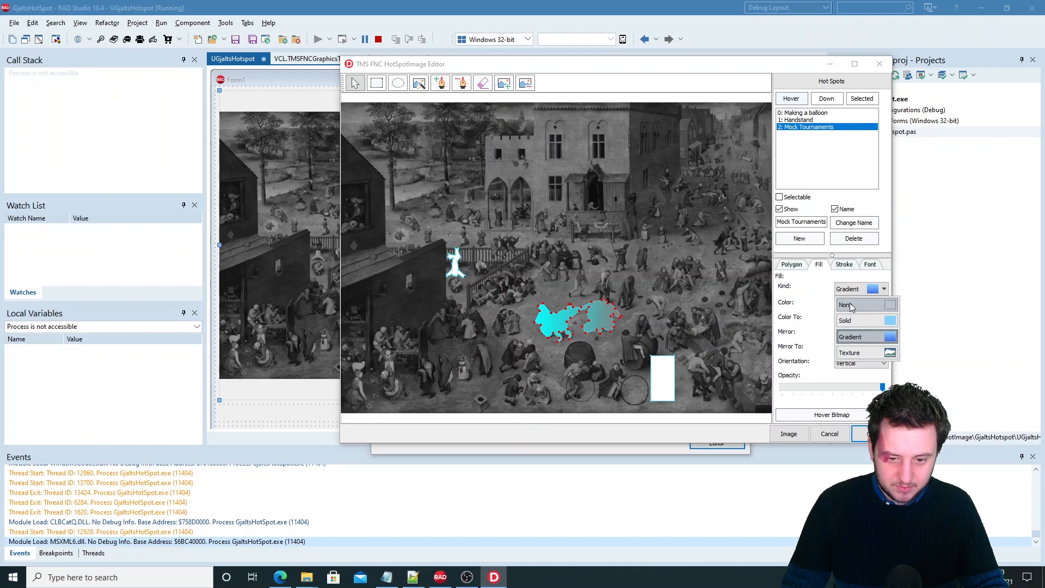
left_click(847, 304)
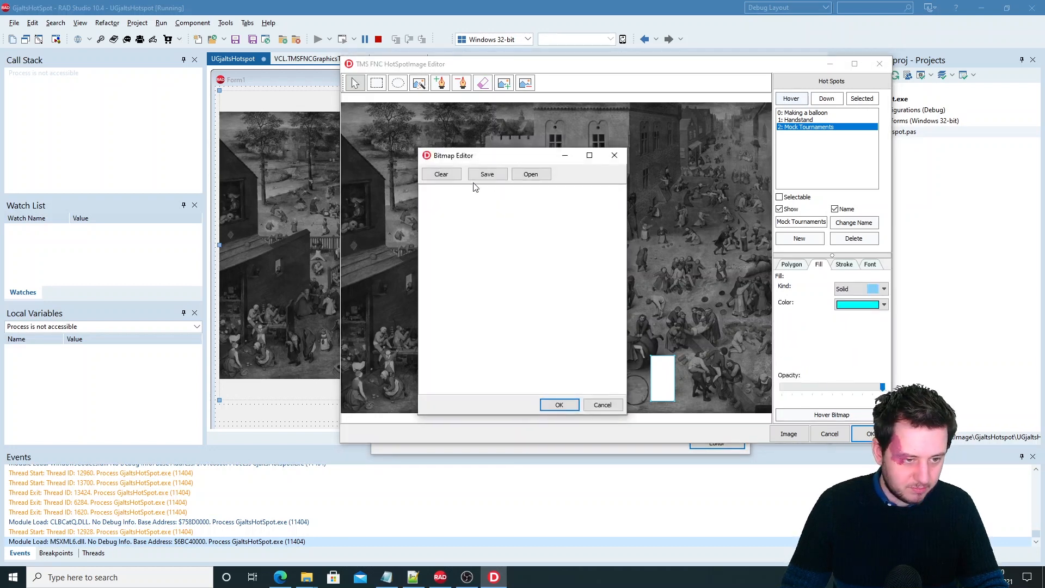
Load the colour Bruegel painting from the GjaltsHotSpotImage folder as the hover bitmap
left_click(530, 174)
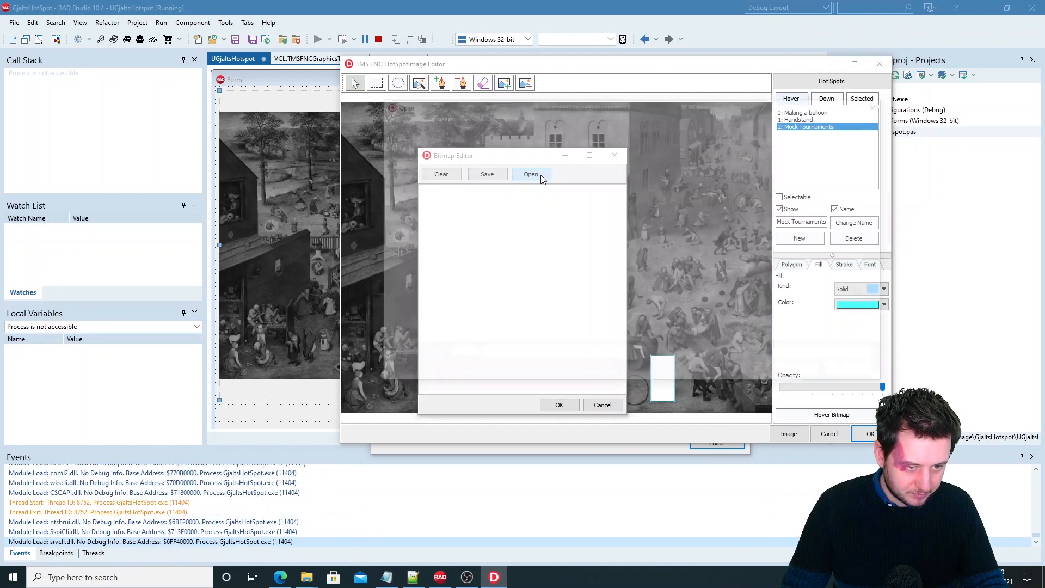
left_click(530, 174)
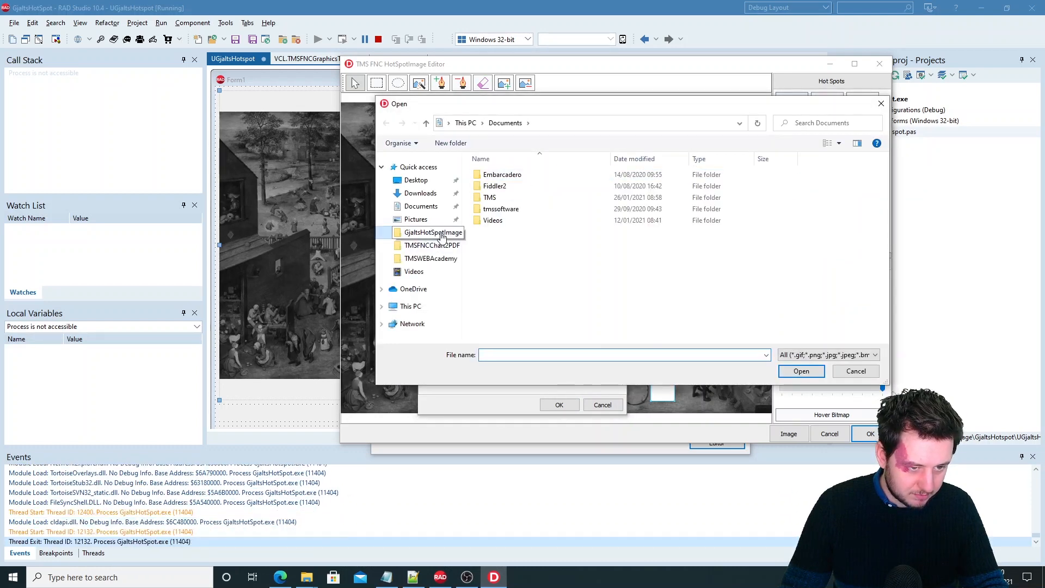
left_click(801, 371)
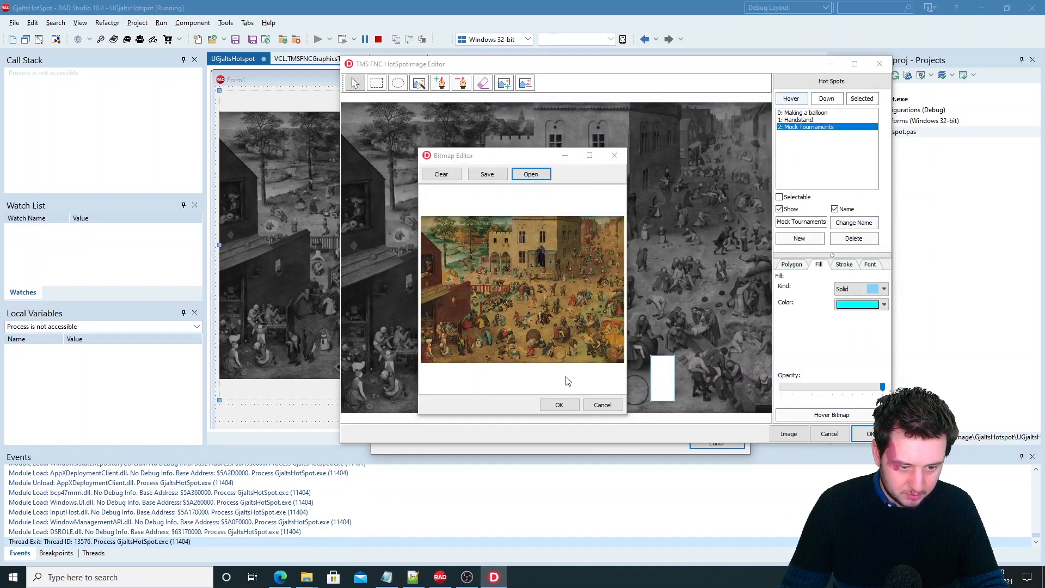
left_click(560, 405)
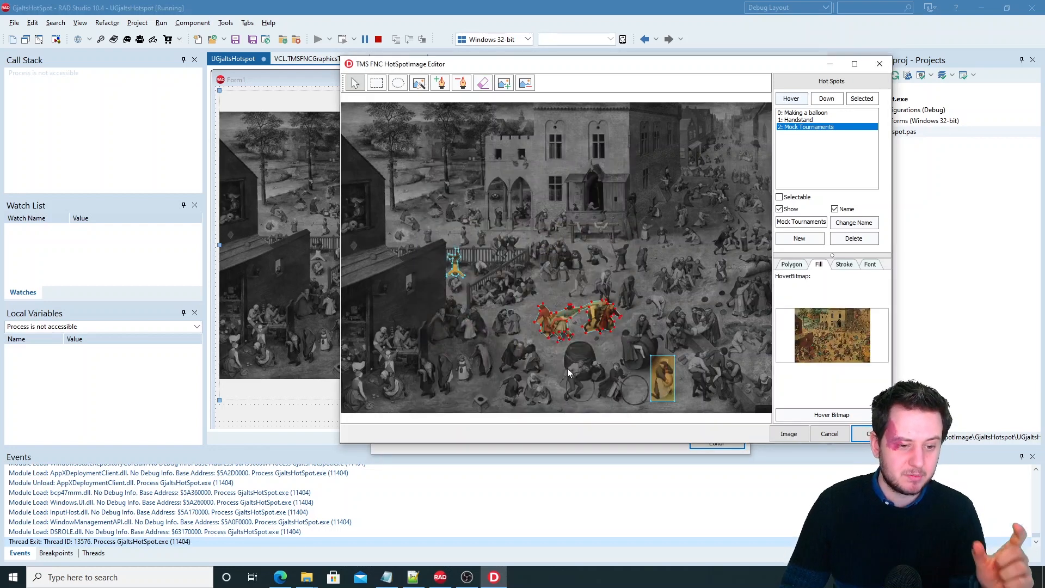
mouse_move(560, 300)
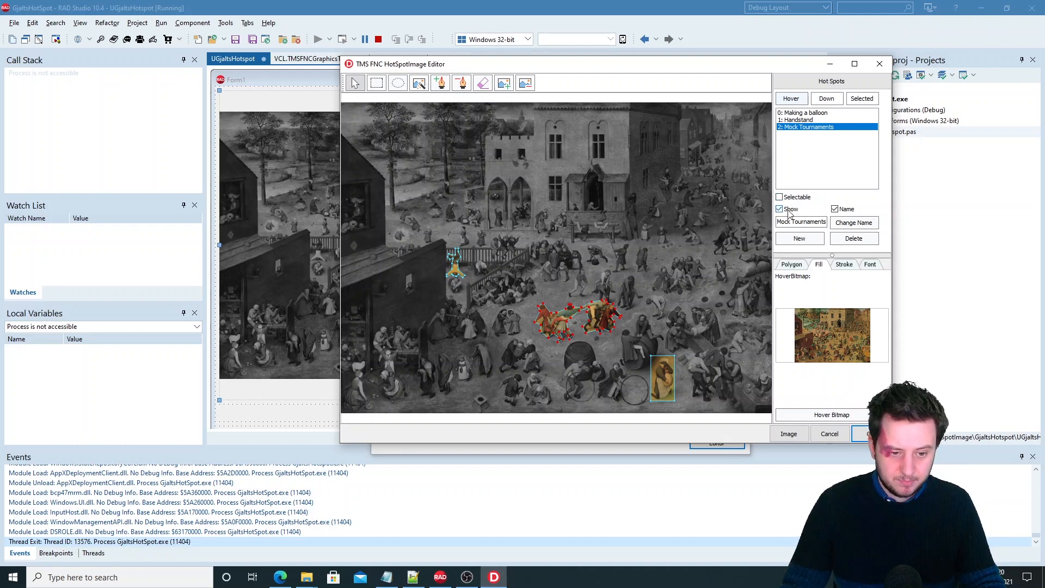
Make Mock Tournaments visible and selectable and choose green for its selected-state fill
left_click(778, 209)
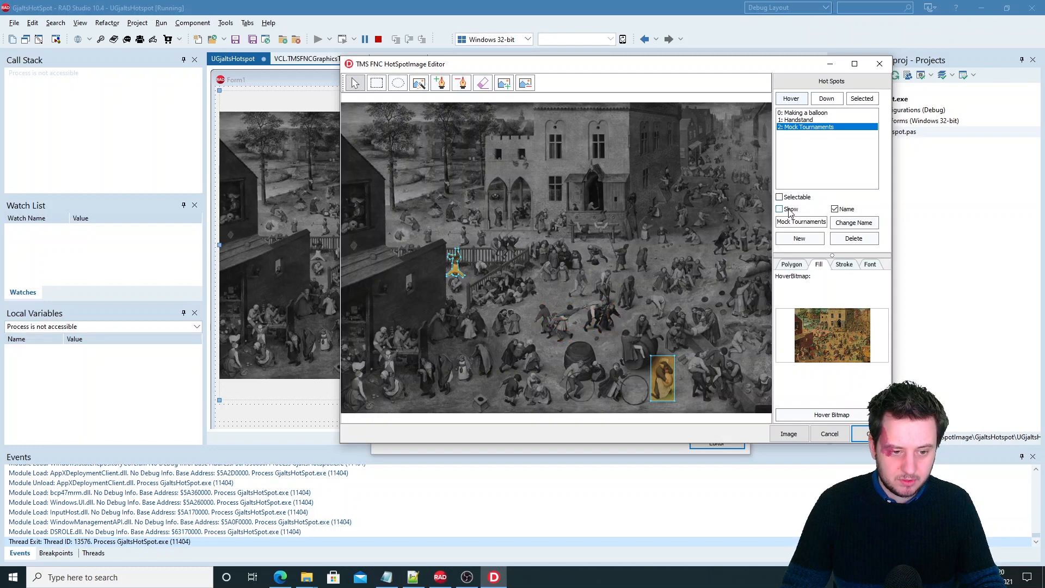
left_click(779, 209)
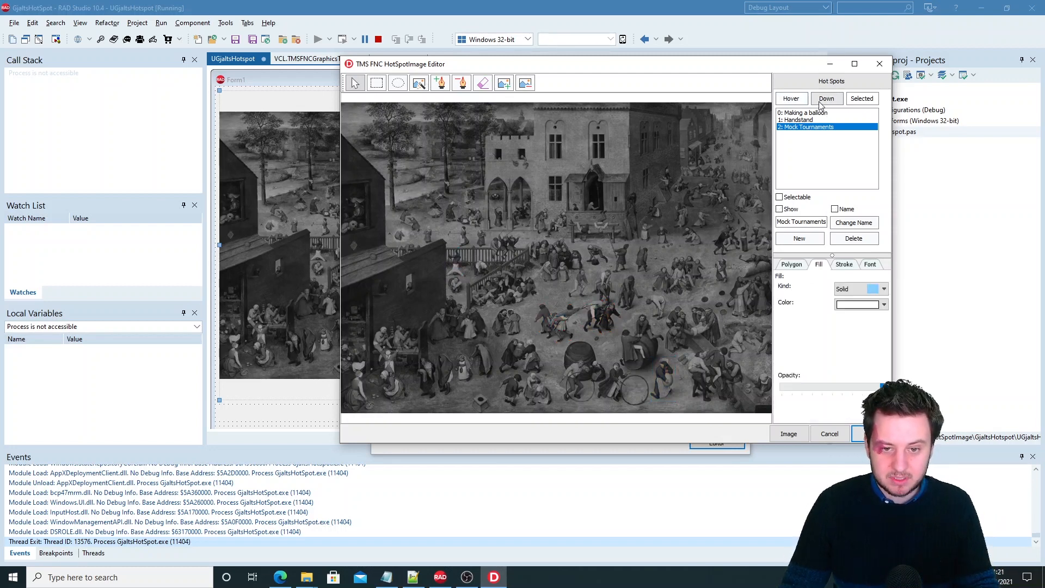
left_click(860, 98)
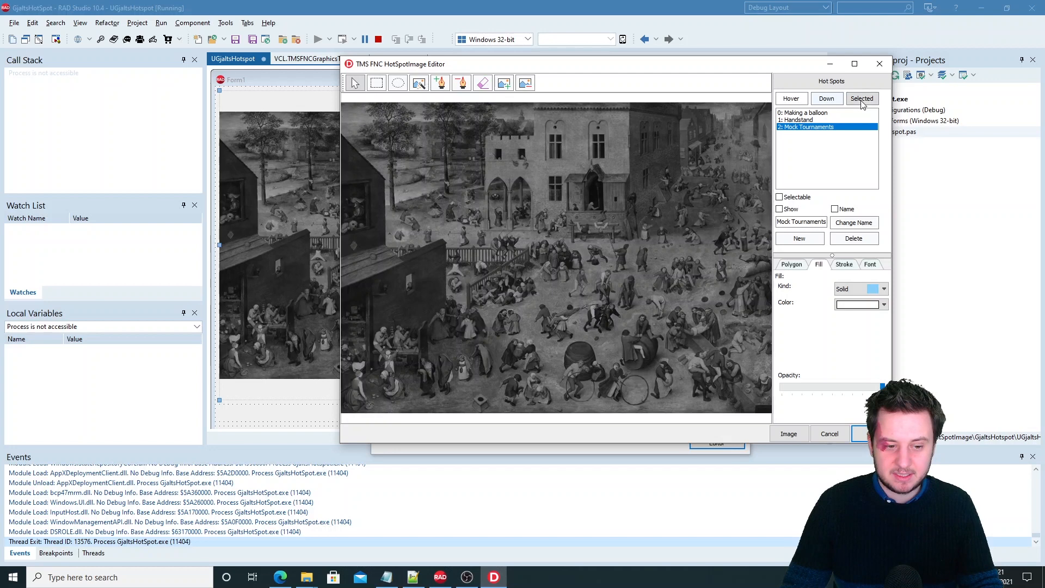
left_click(791, 98)
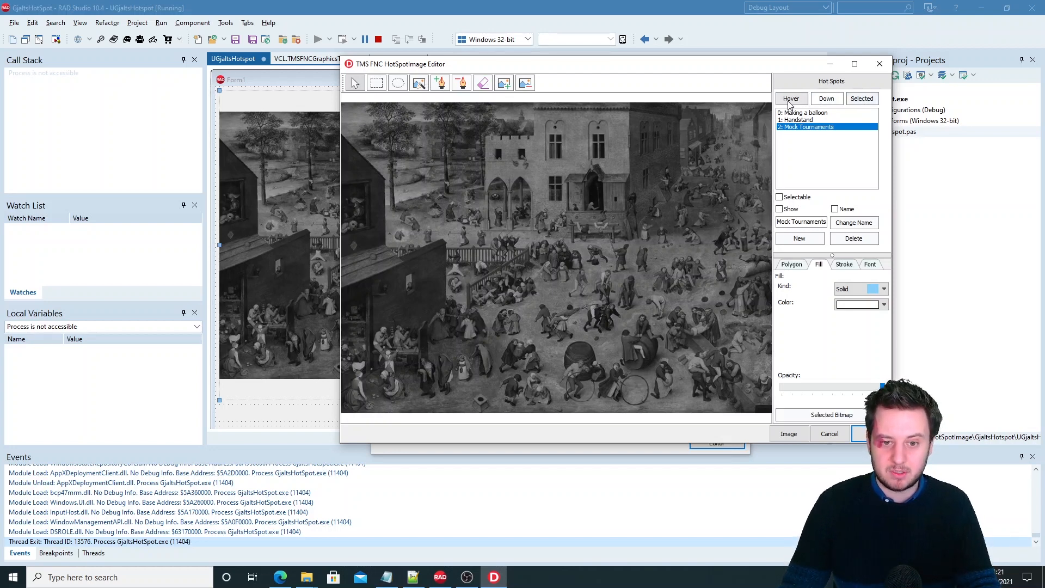
left_click(779, 209)
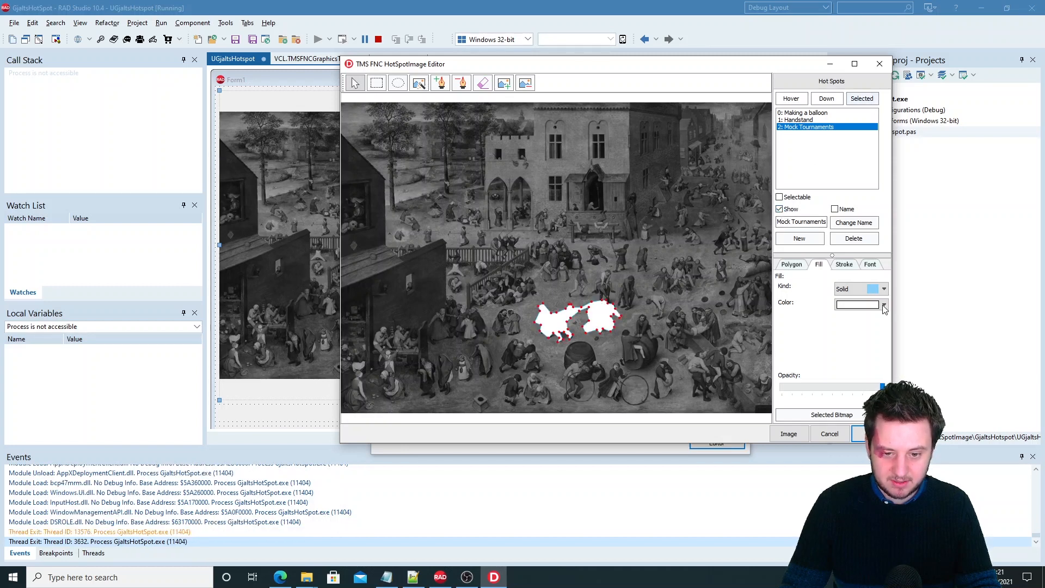
left_click(884, 304)
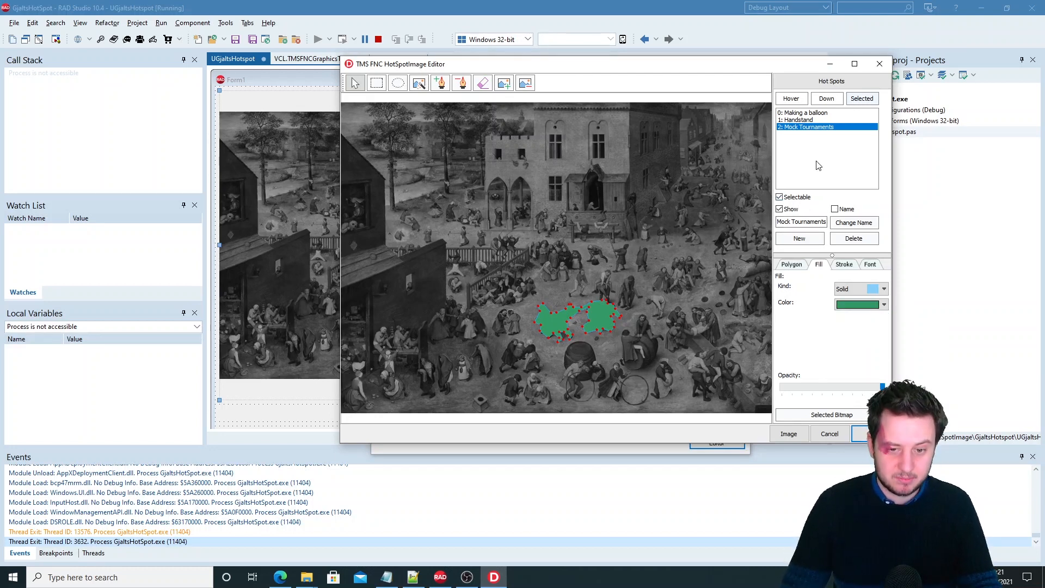
mouse_move(544, 151)
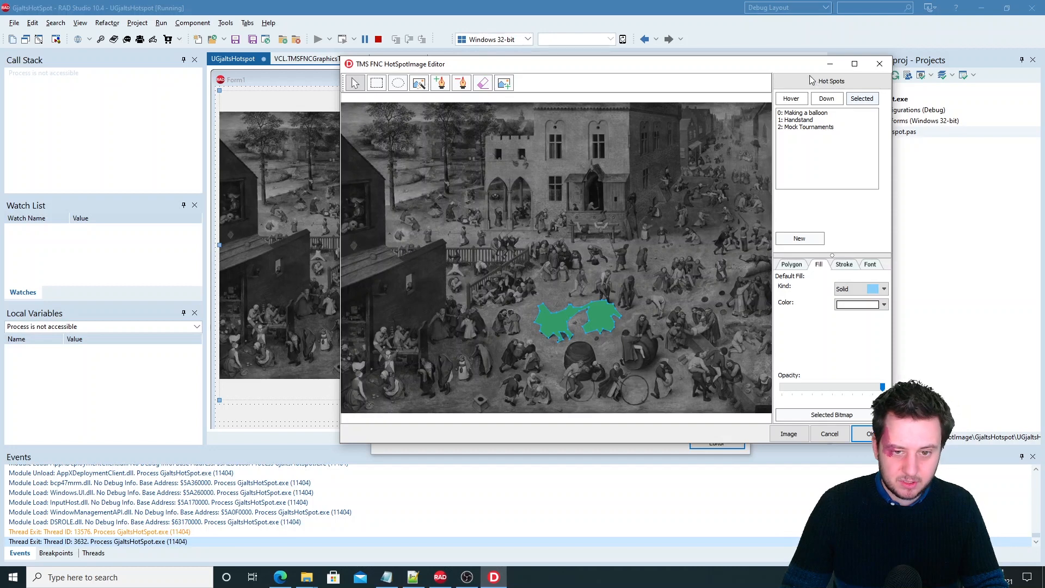
Draw an elliptical hotspot around the figures right of centre and name it 'Throwing Hats'
left_click(792, 98)
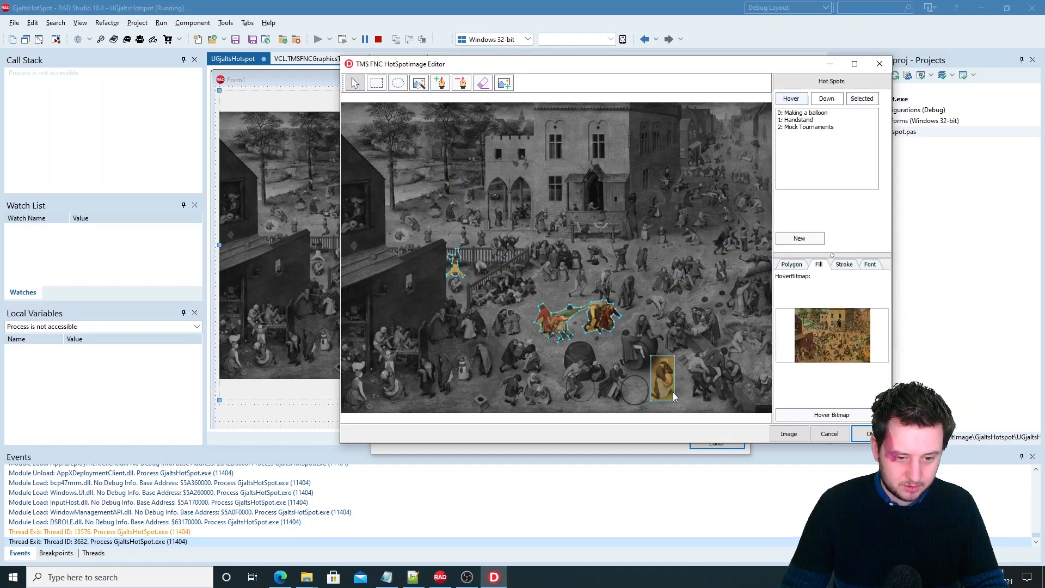
mouse_move(667, 381)
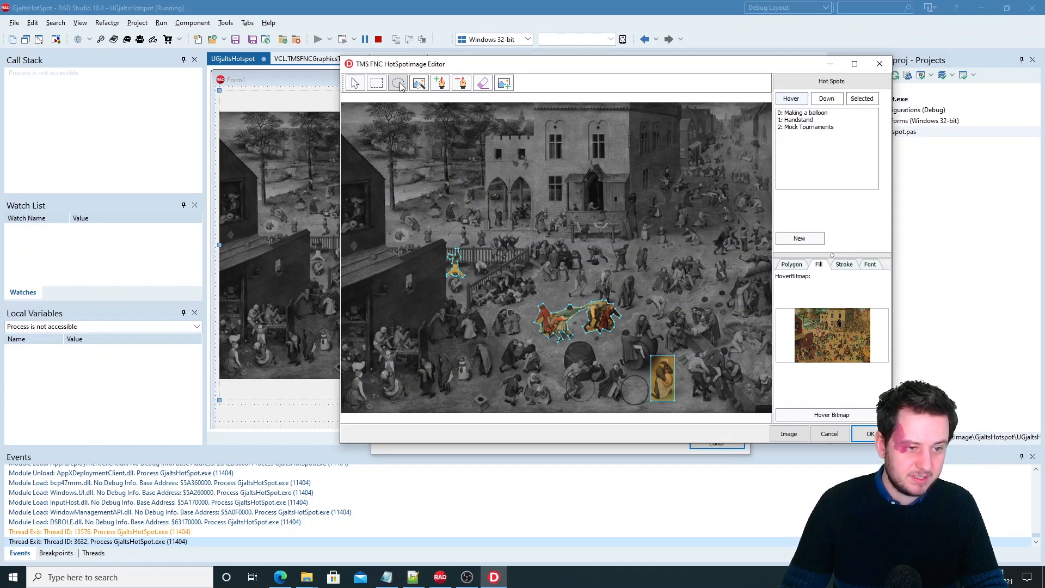
left_click_drag(656, 257, 704, 286)
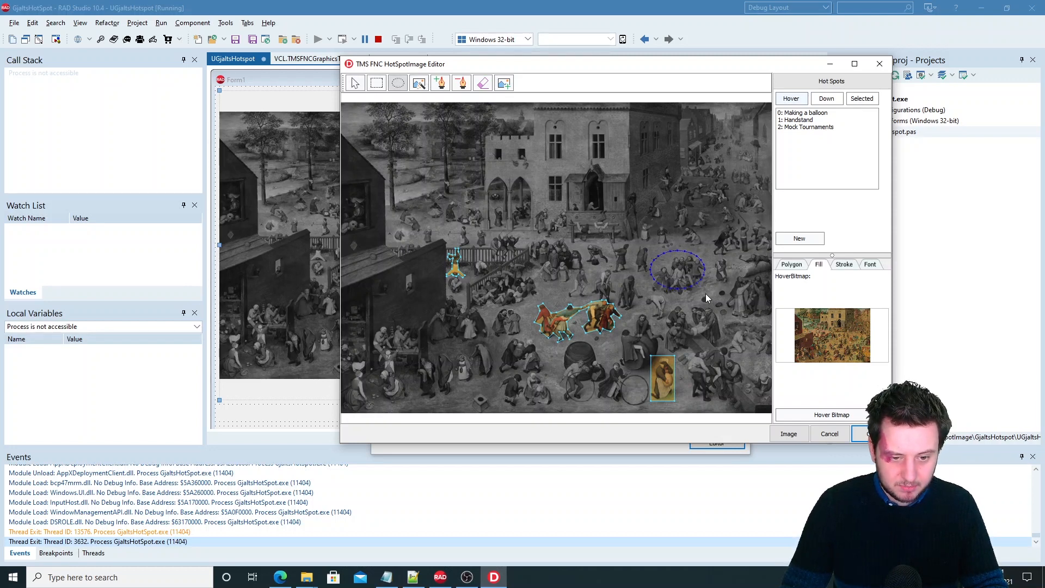
left_click(525, 83)
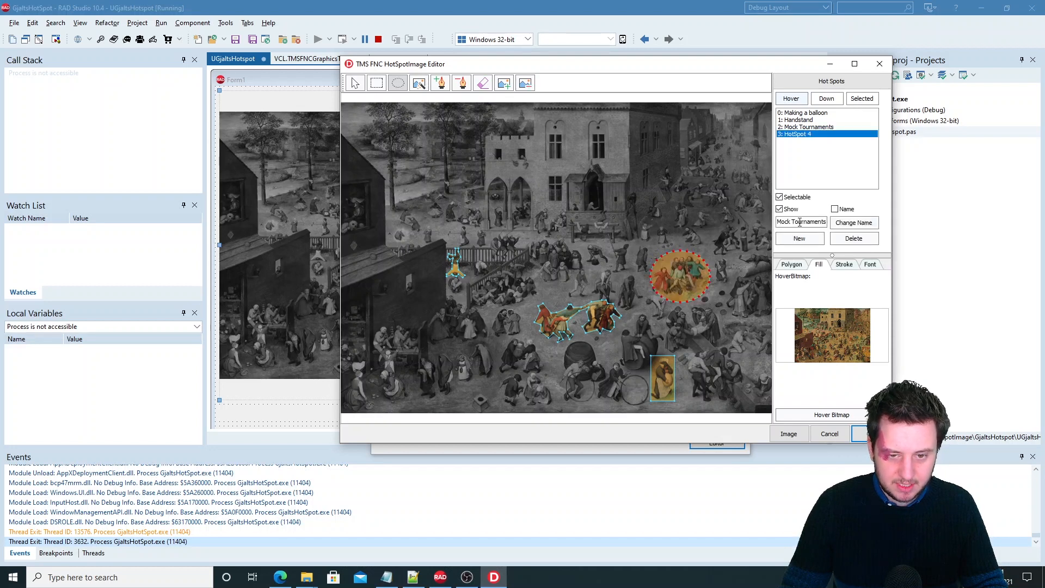
left_click(800, 221)
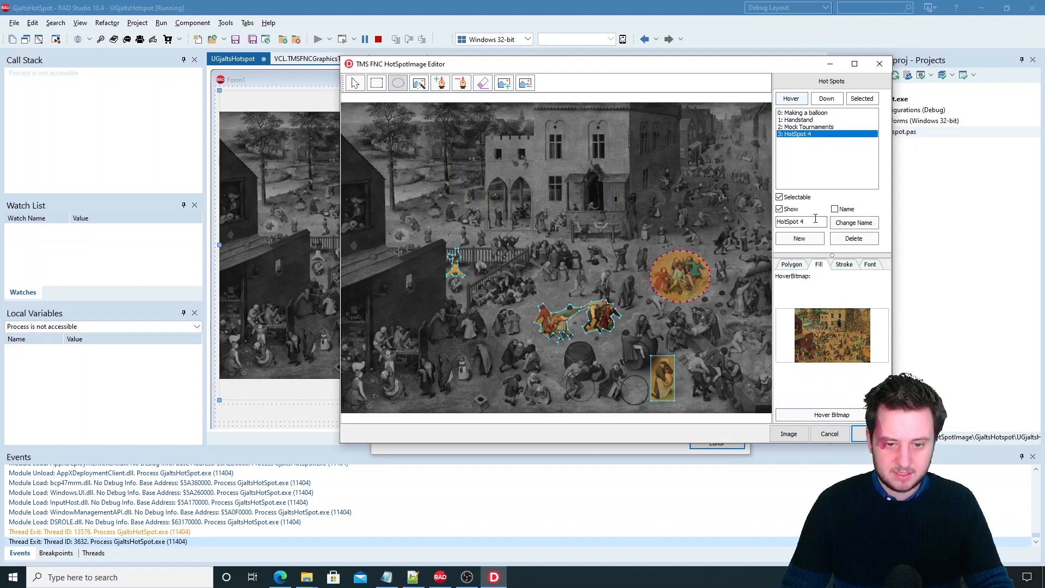
type("T")
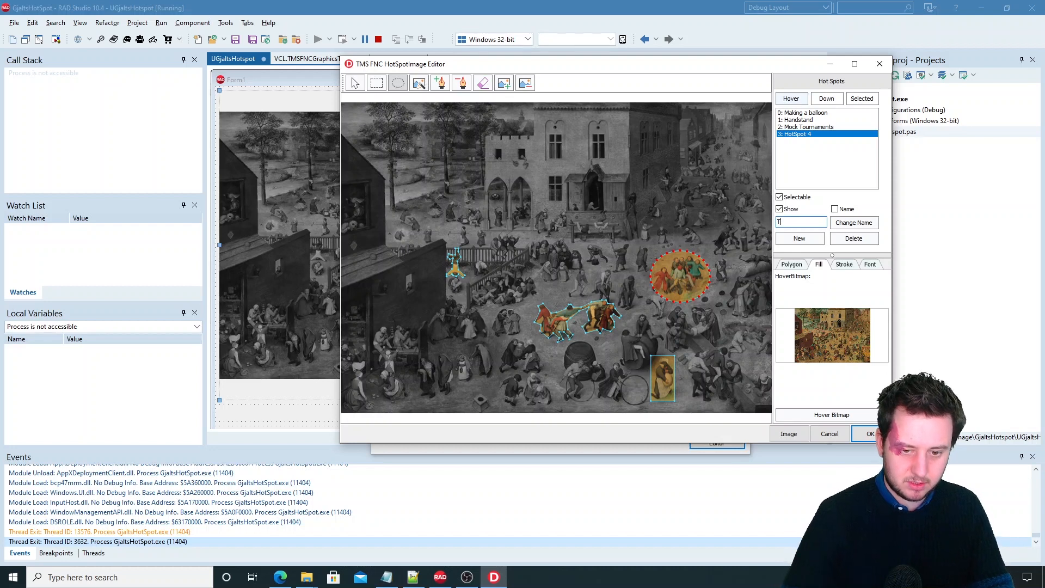
type("Throwing Hats")
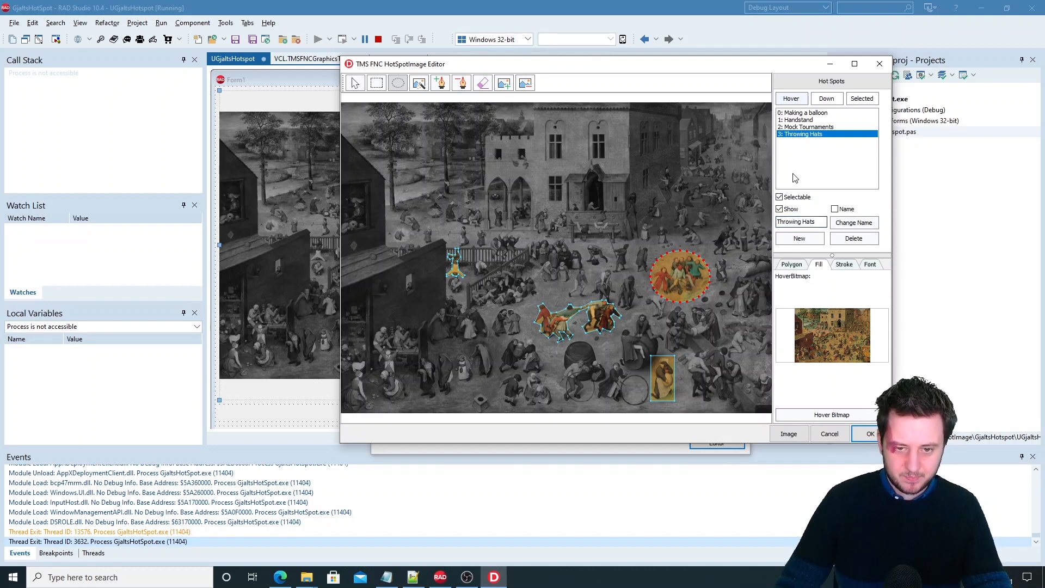
mouse_move(406, 205)
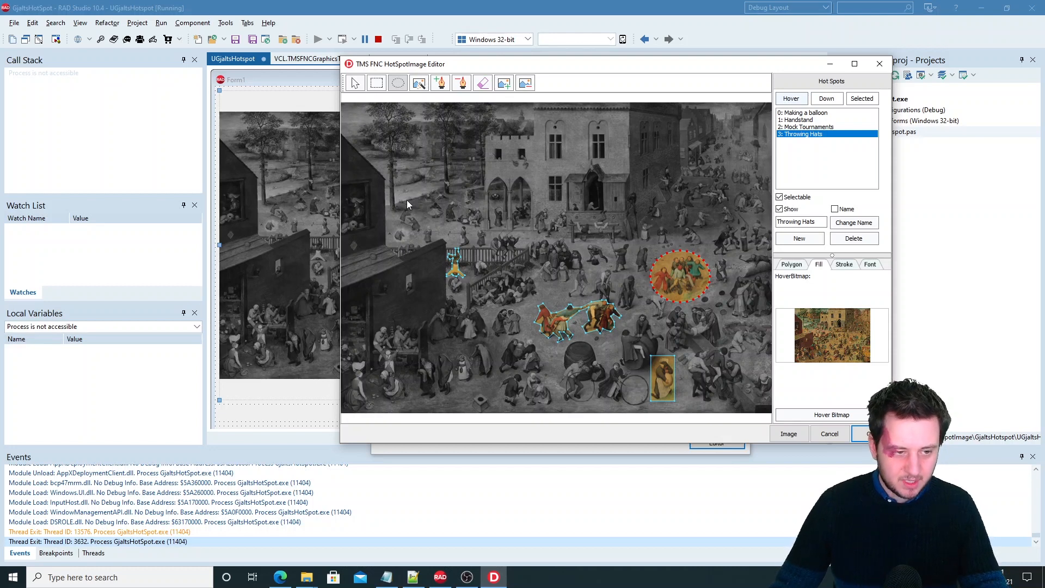
left_click(419, 81)
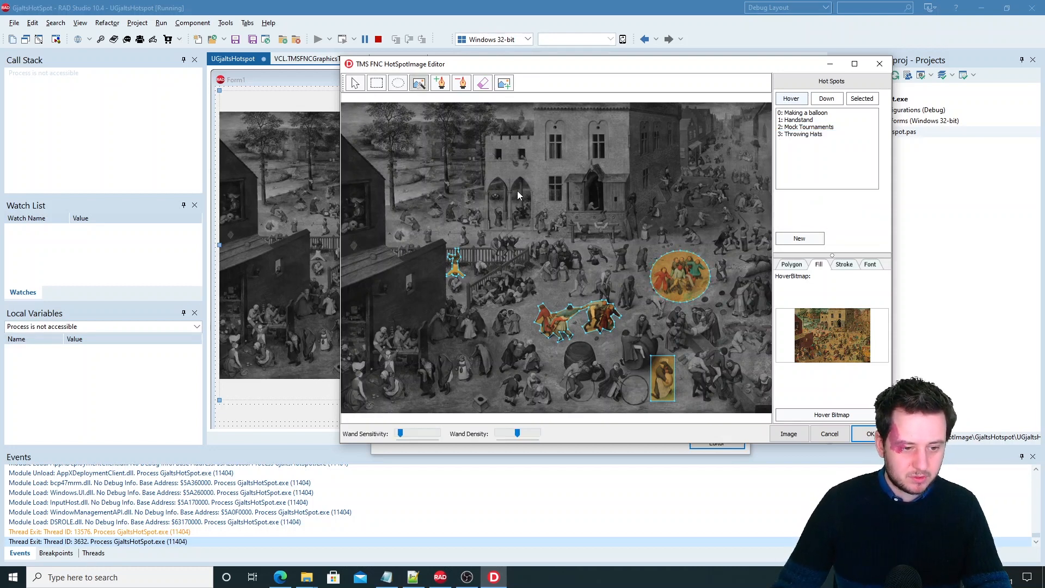
mouse_move(346, 119)
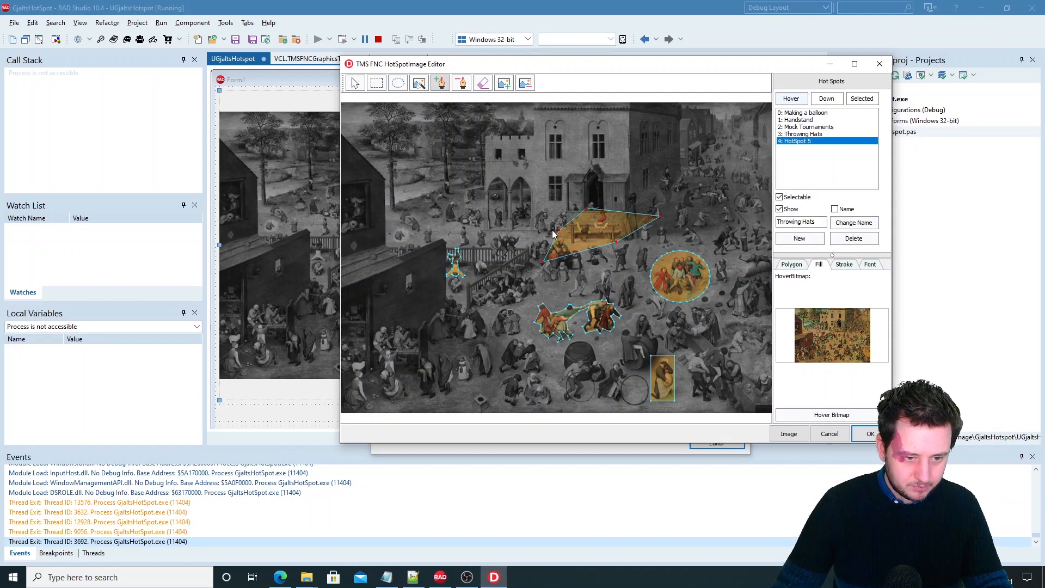
mouse_move(335, 85)
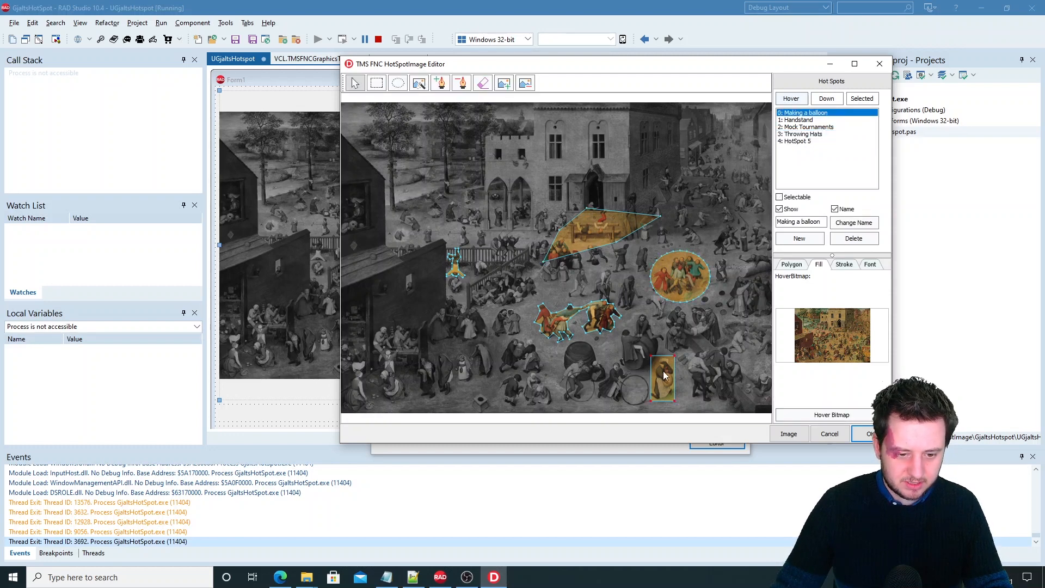
left_click(797, 141)
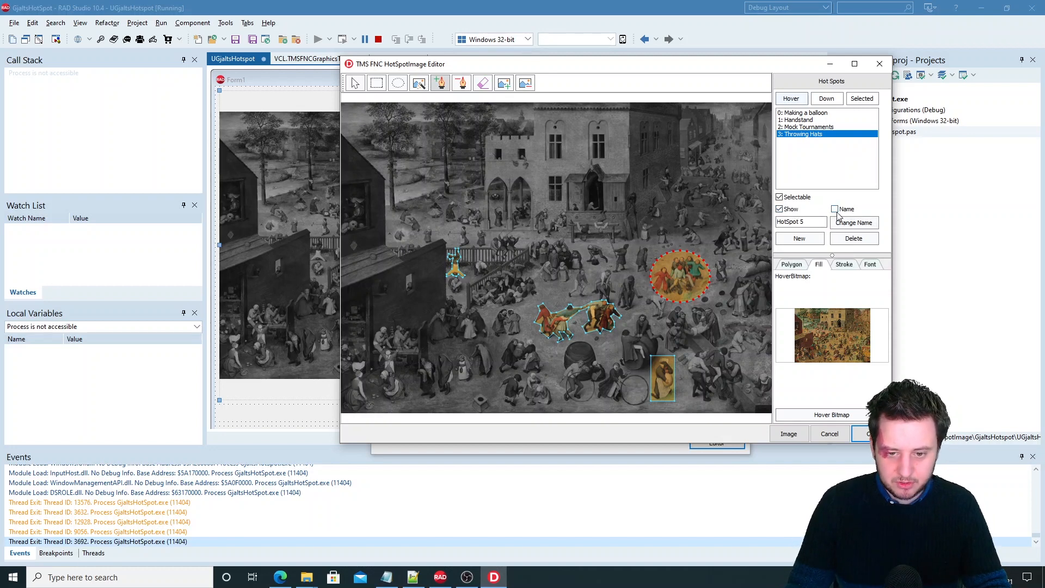
Show the Throwing Hats name and accept the edits, closing the editor
left_click(835, 209)
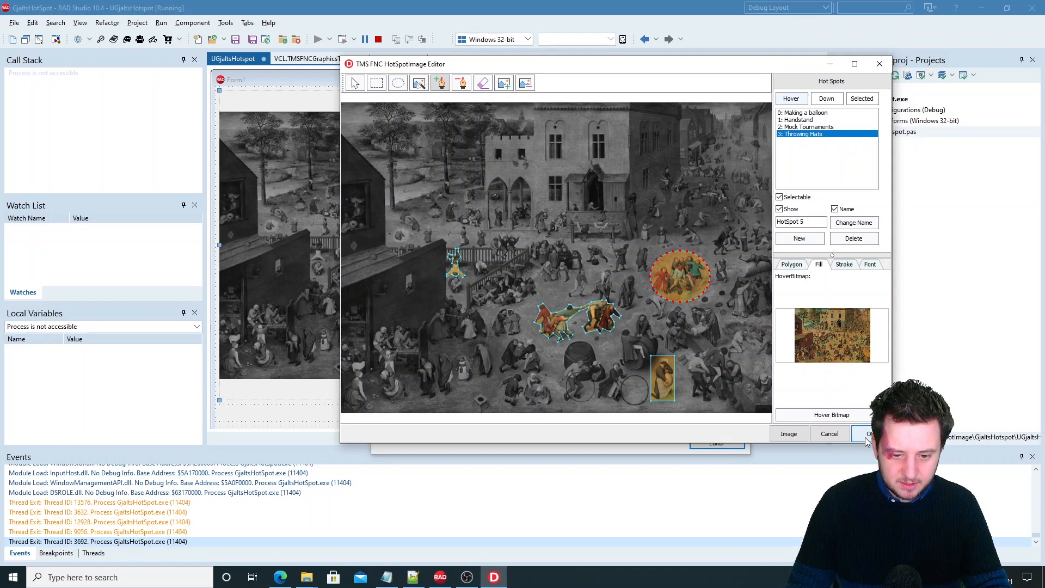
left_click(867, 435)
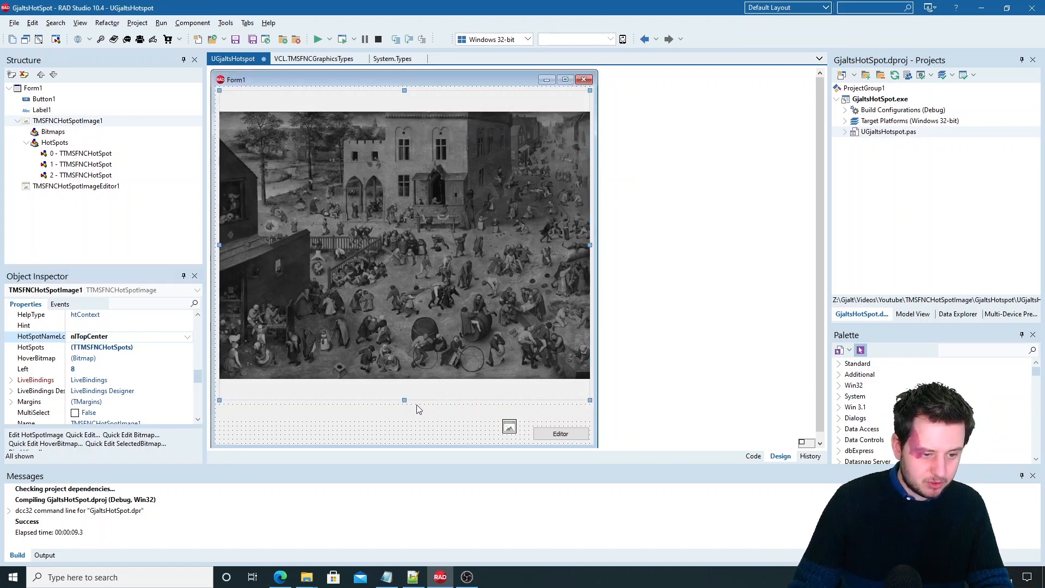
Inspect the third hotspot in Structure, then view the HoveredHotSpotChanged handler using DataString
left_click(82, 174)
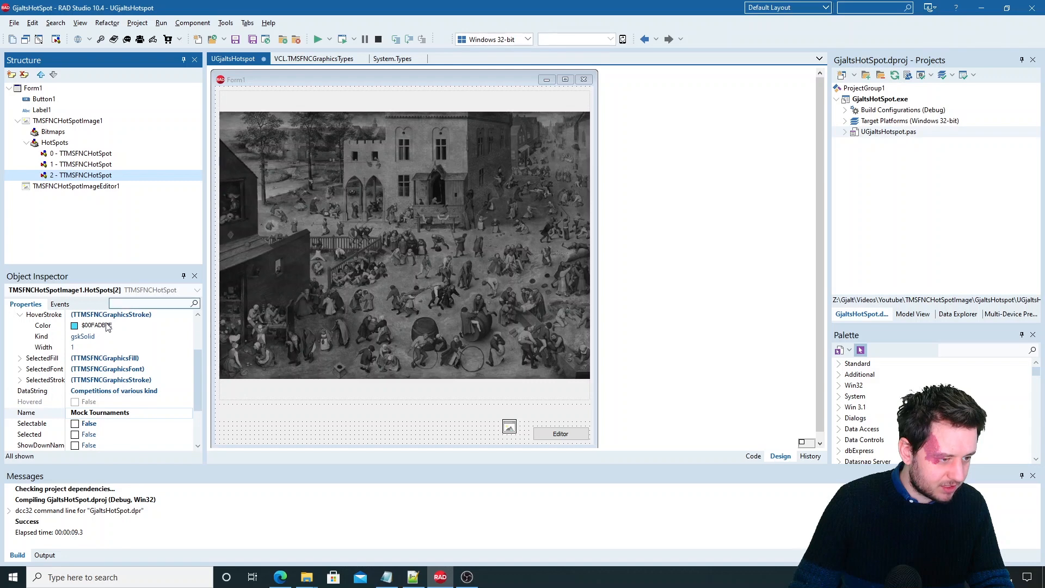
left_click(113, 391)
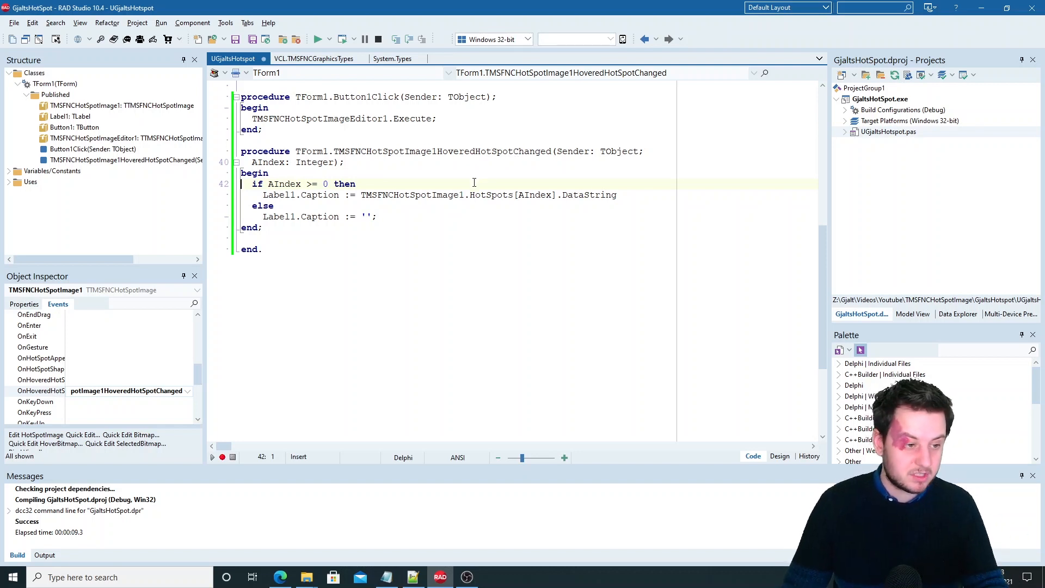
double_click(596, 194)
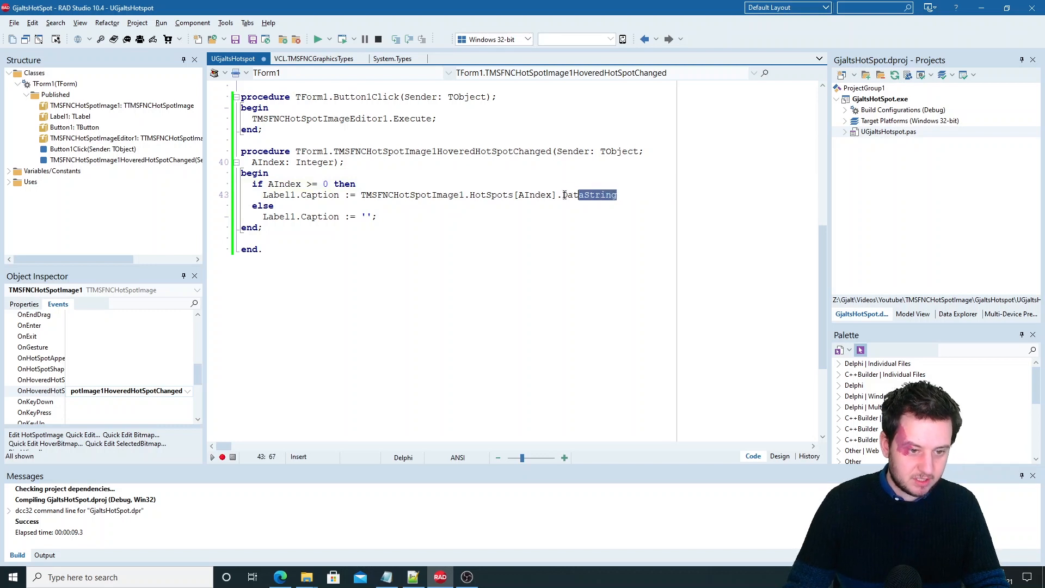